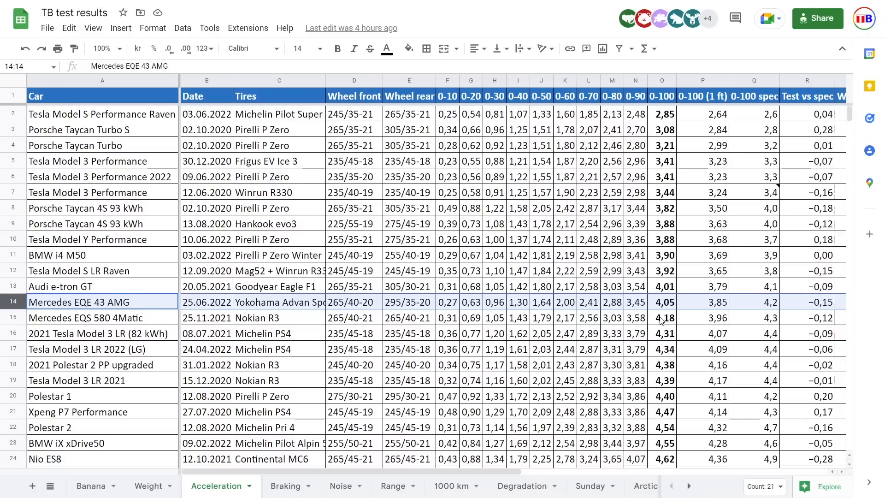
mouse_move(670, 294)
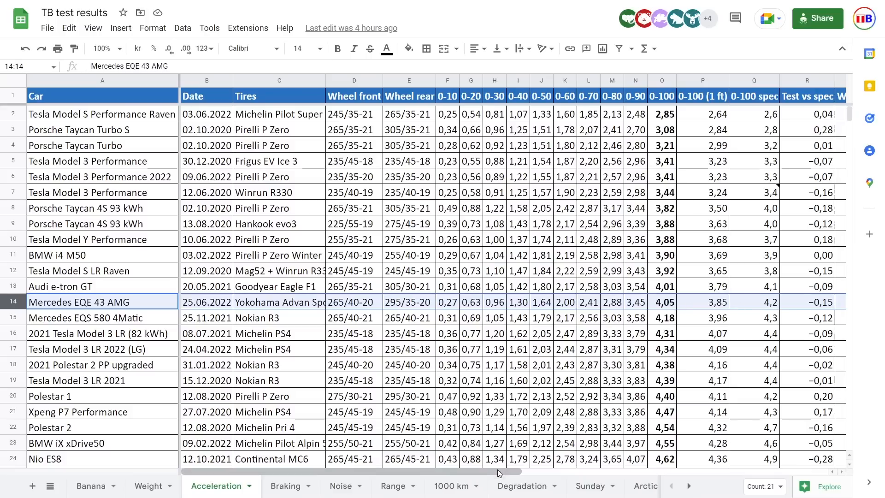
Step: Review the EQE 43 AMG weight and horsepower columns, then move to the Braking sheet
scroll("right", 3)
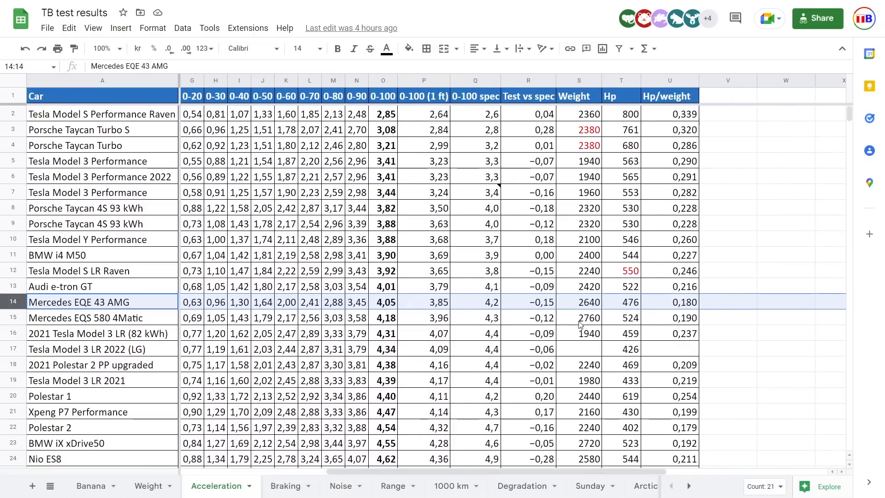
mouse_move(614, 330)
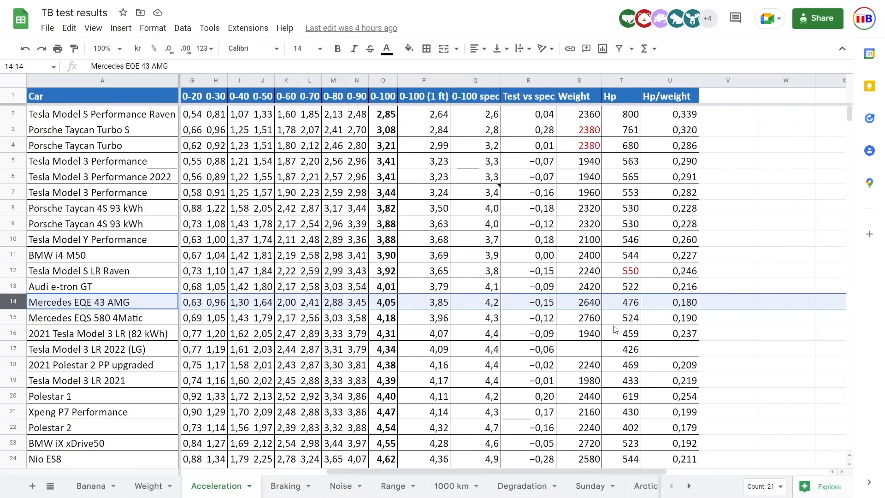
mouse_move(559, 468)
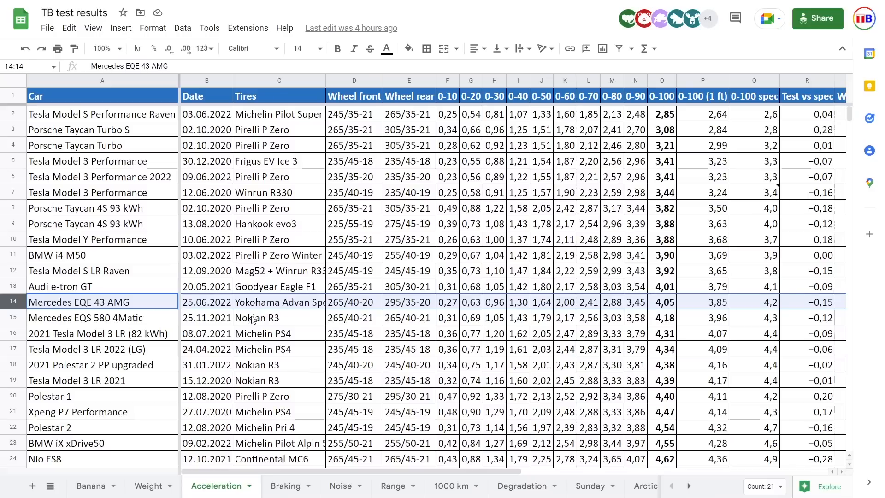
mouse_move(298, 324)
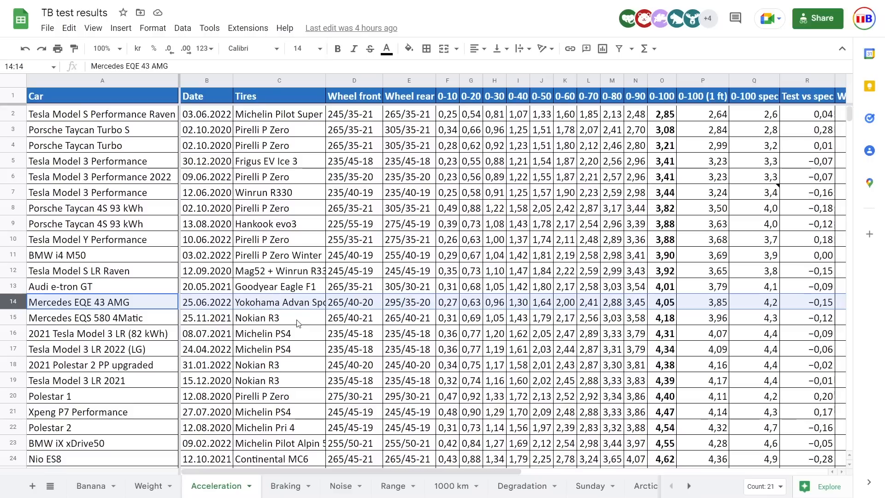
mouse_move(370, 321)
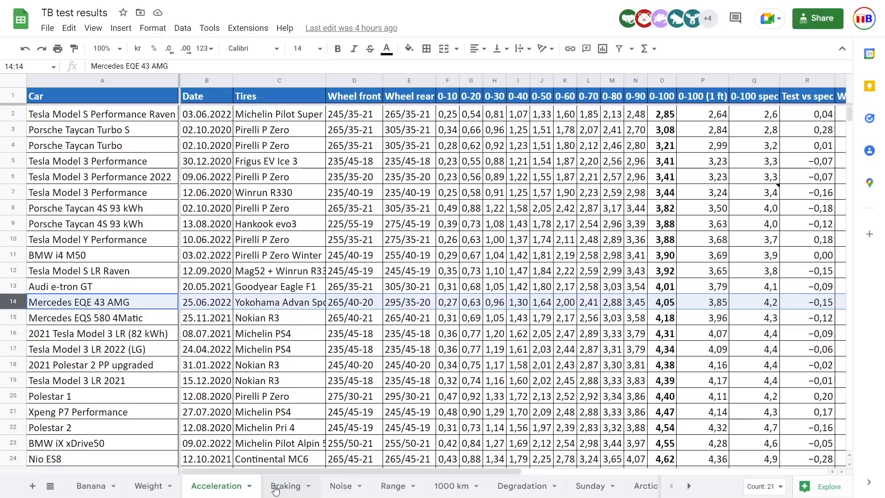
left_click(286, 486)
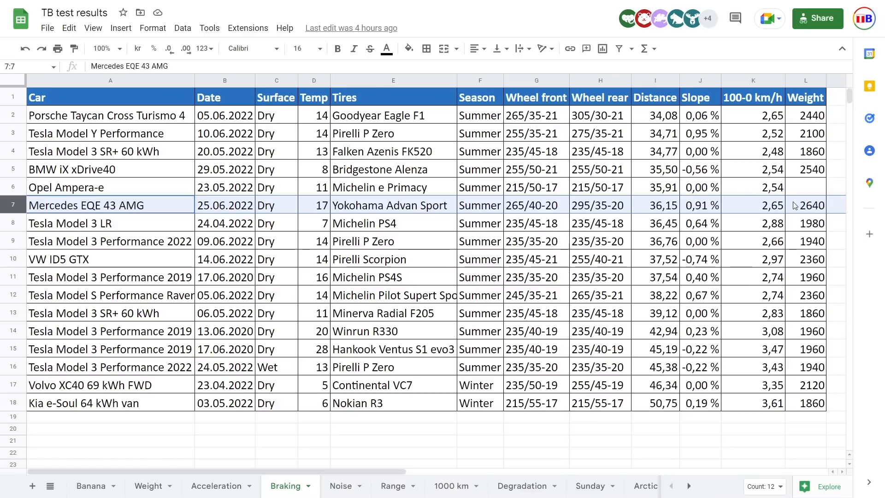
mouse_move(822, 206)
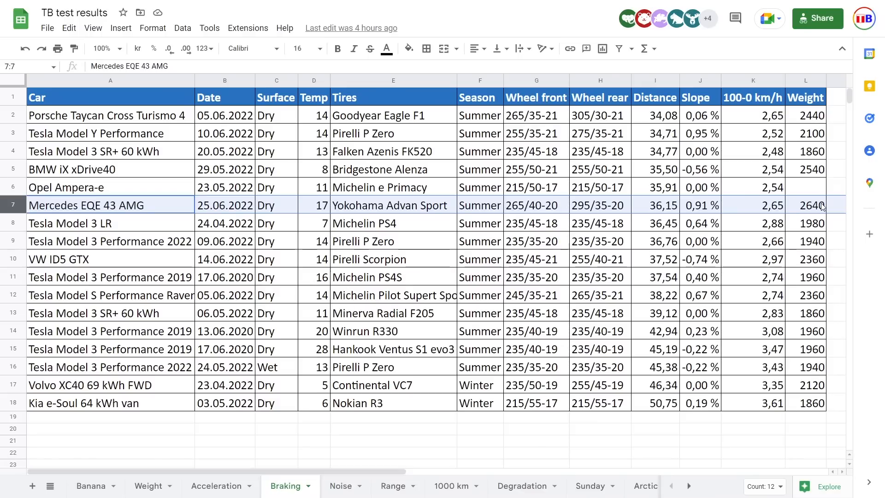
mouse_move(809, 141)
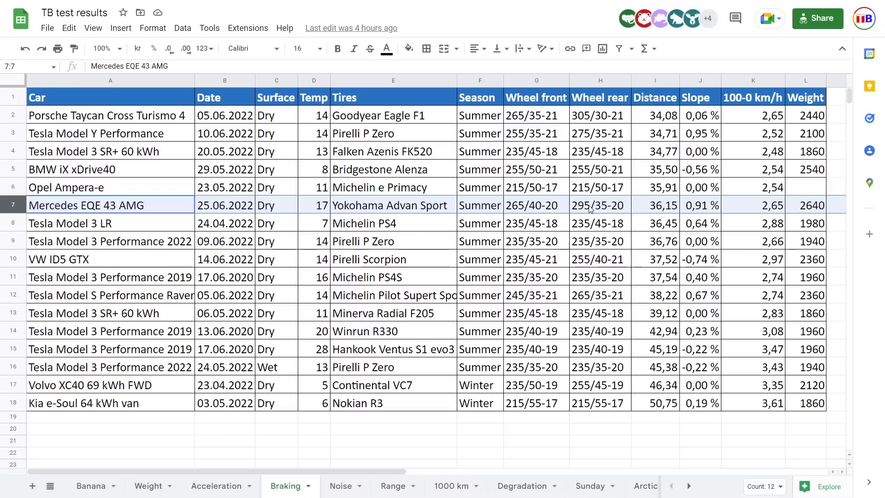
mouse_move(581, 275)
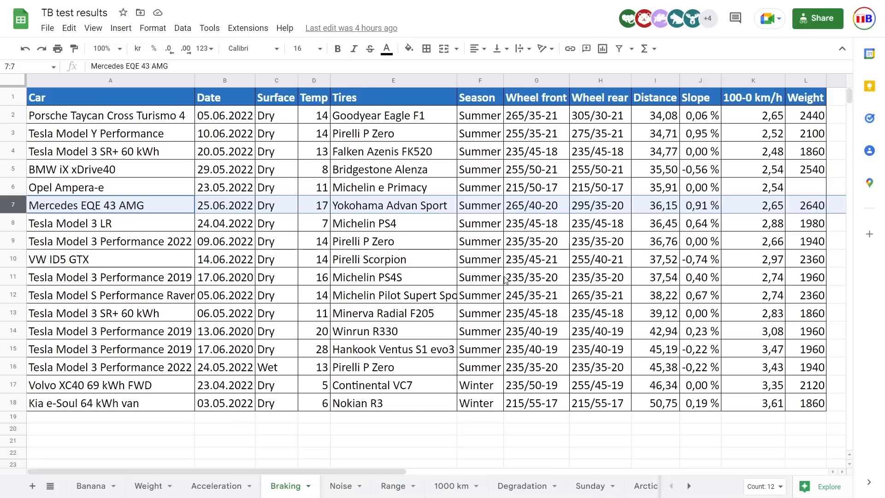
mouse_move(434, 309)
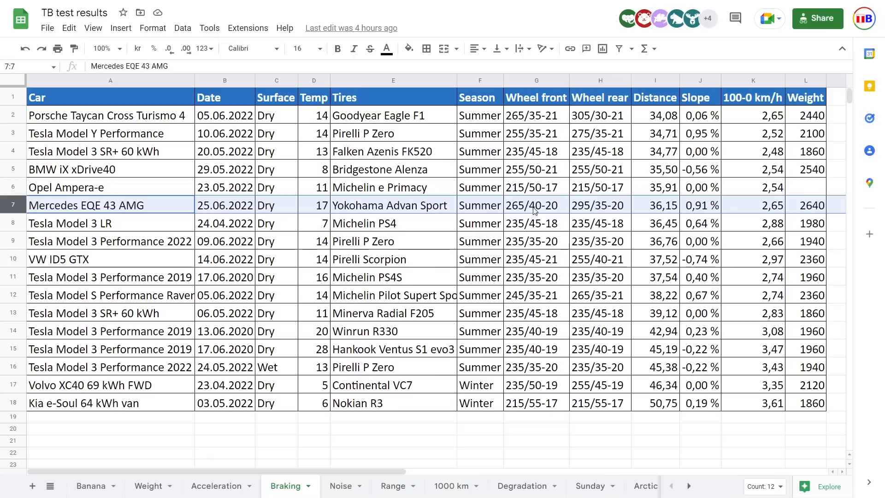
mouse_move(516, 300)
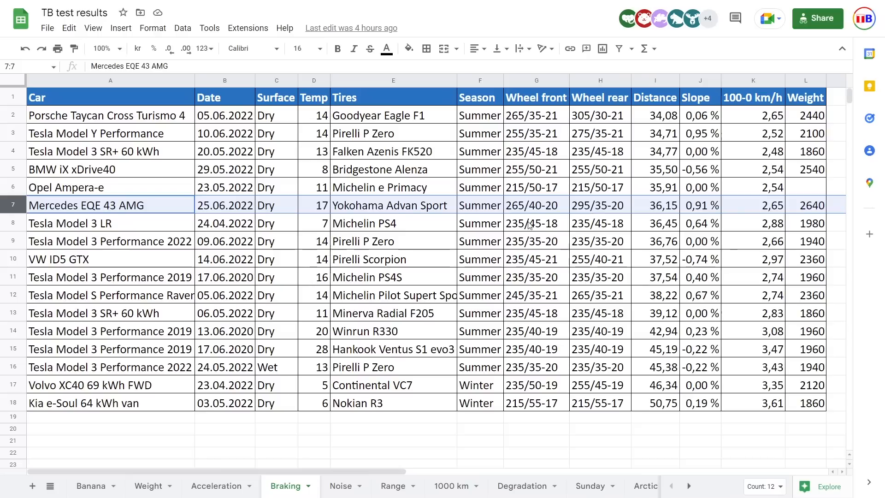
mouse_move(349, 379)
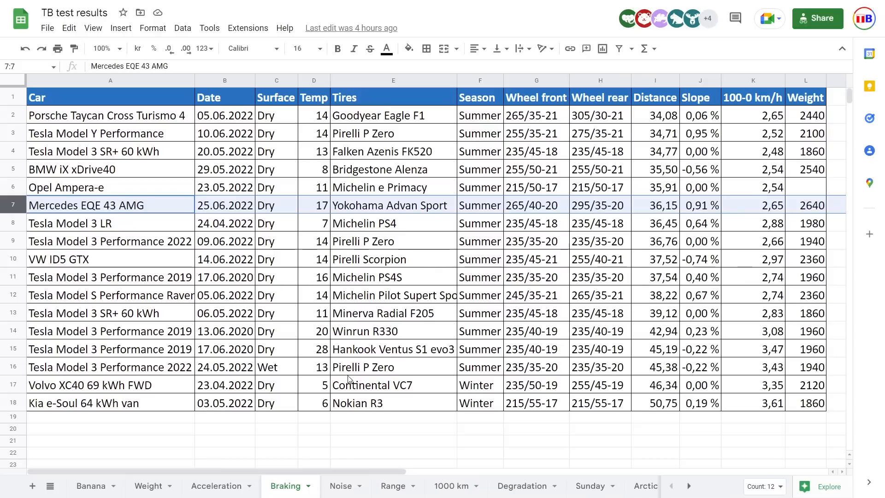
Step: After reviewing the EQE 43 AMG braking row, switch to the Noise sheet
left_click(339, 486)
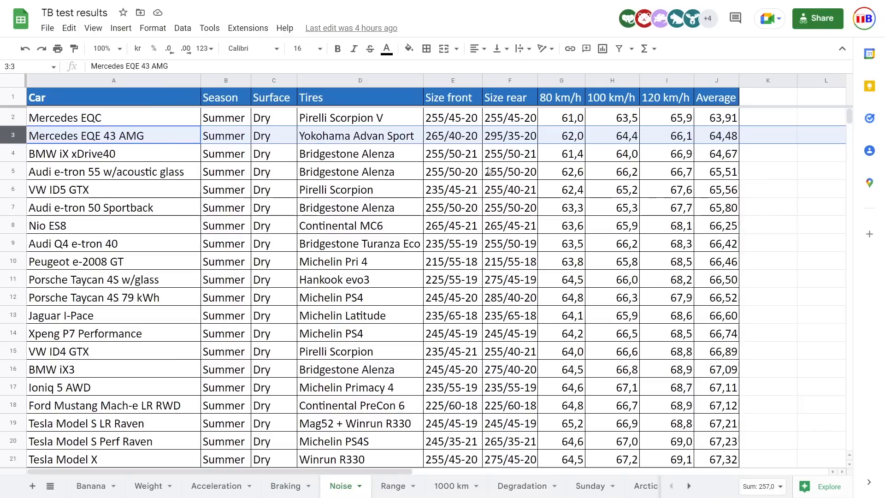
mouse_move(566, 138)
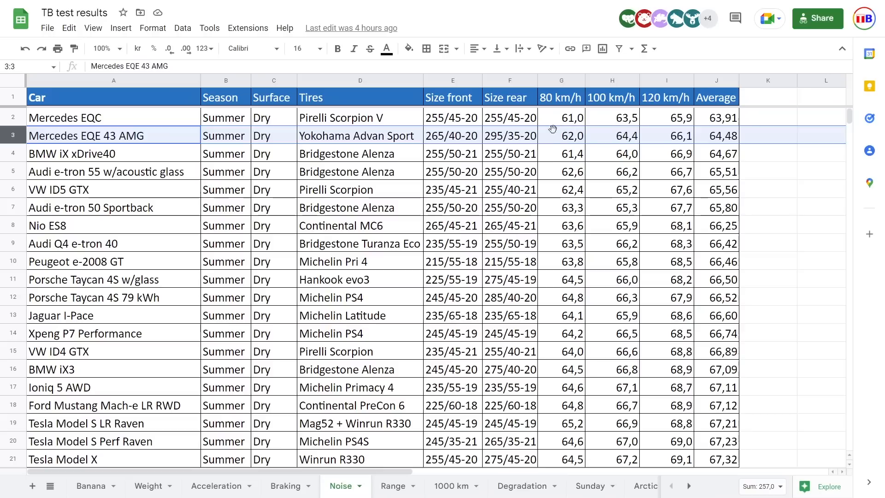
mouse_move(106, 119)
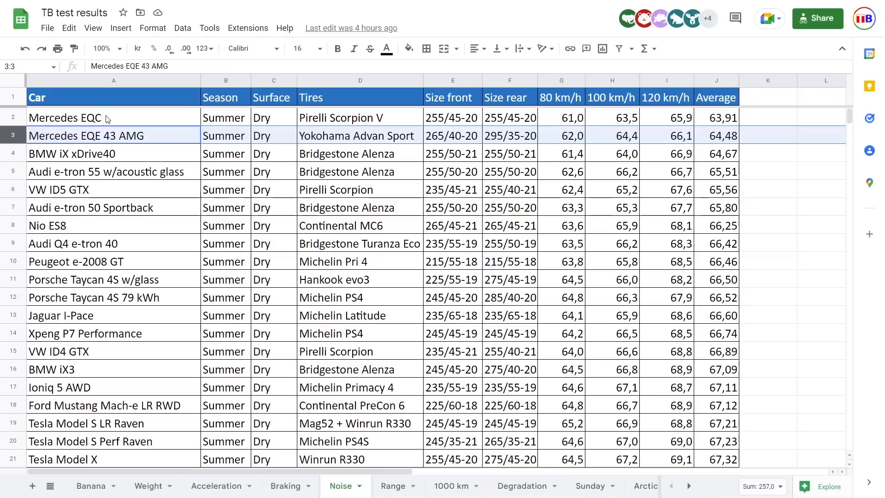
mouse_move(178, 124)
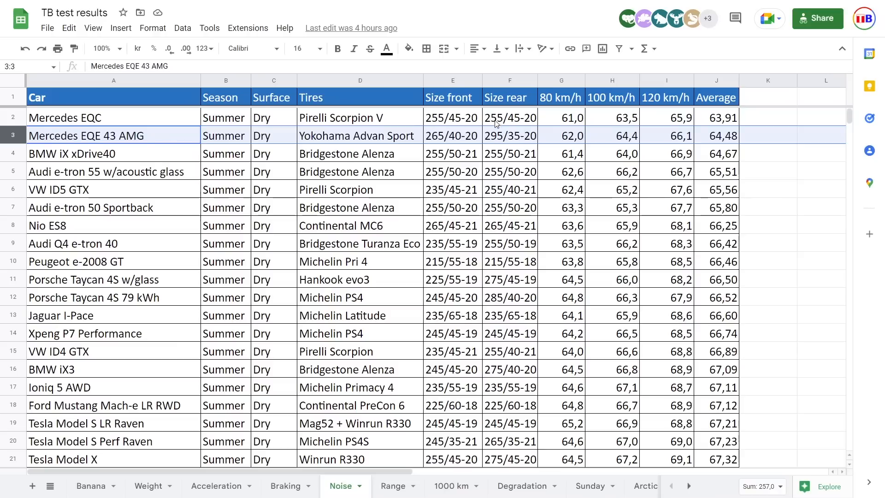
mouse_move(491, 142)
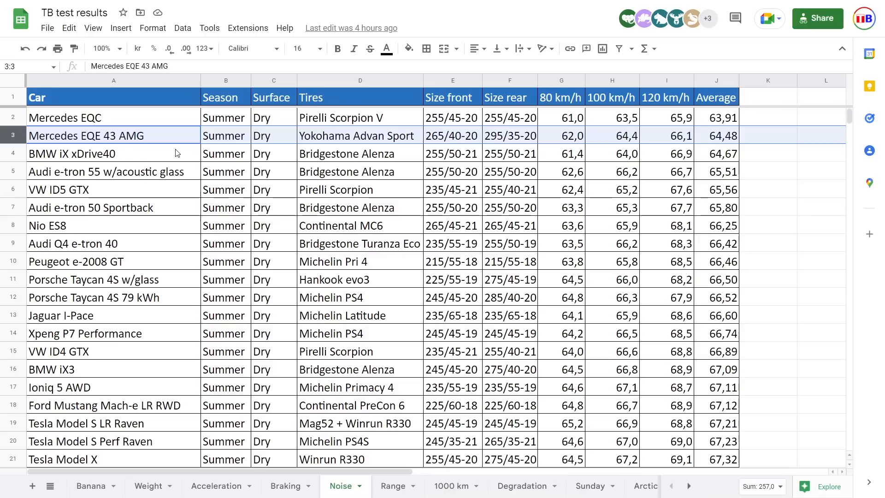
mouse_move(571, 156)
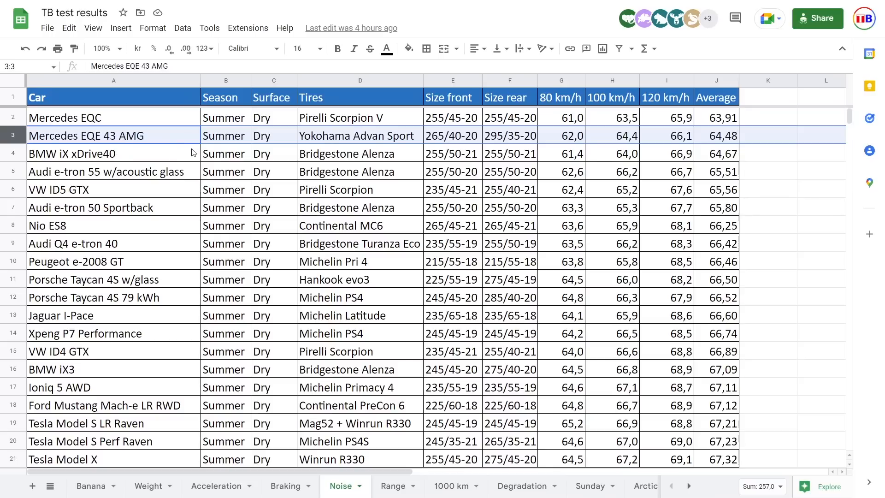
mouse_move(169, 185)
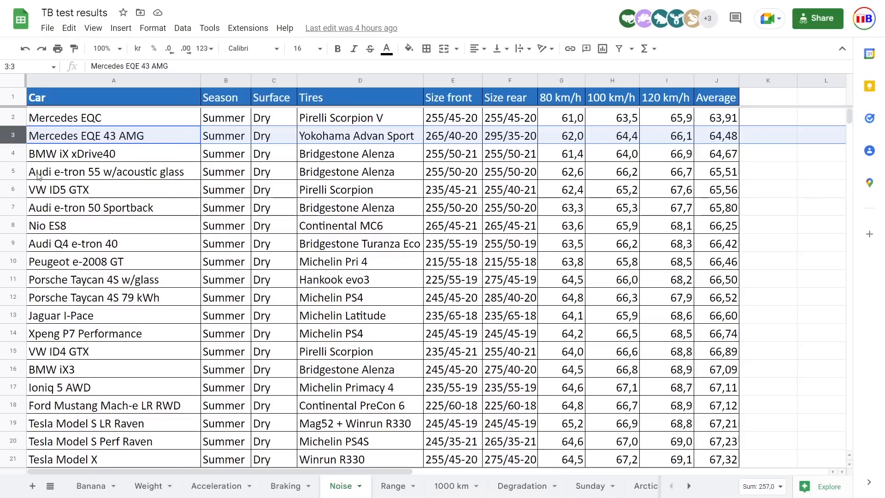
mouse_move(414, 171)
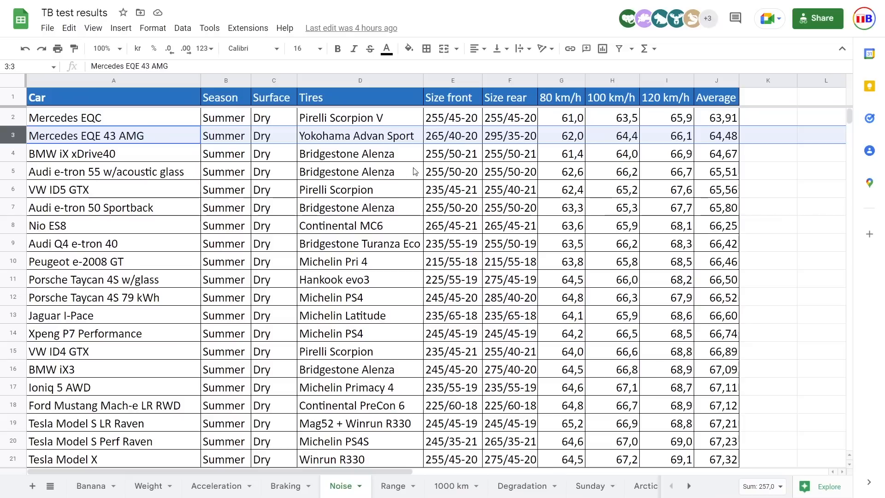
mouse_move(568, 174)
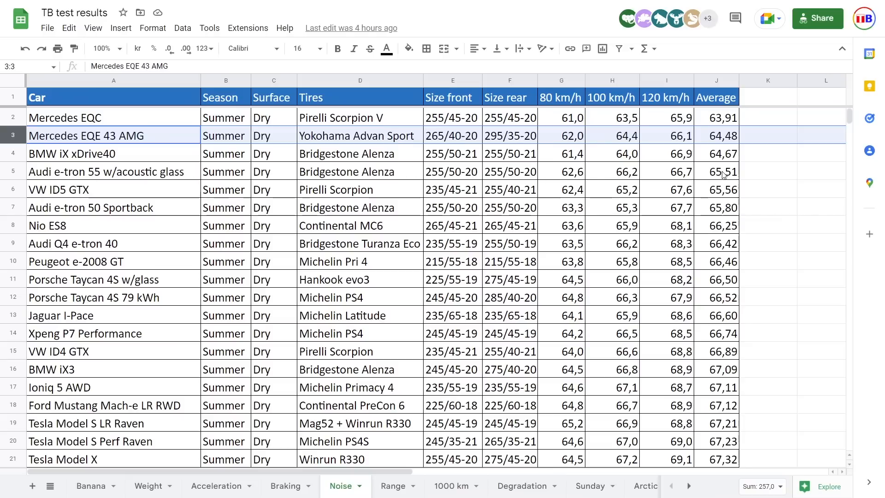
mouse_move(567, 180)
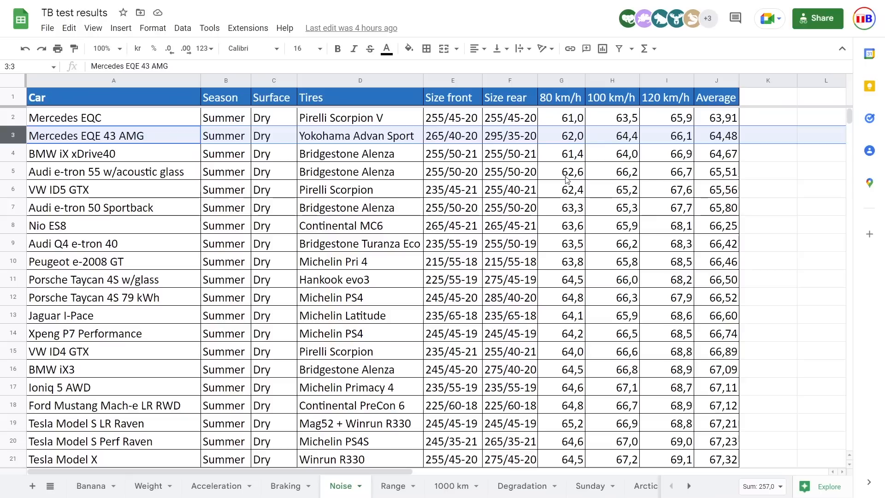
mouse_move(202, 190)
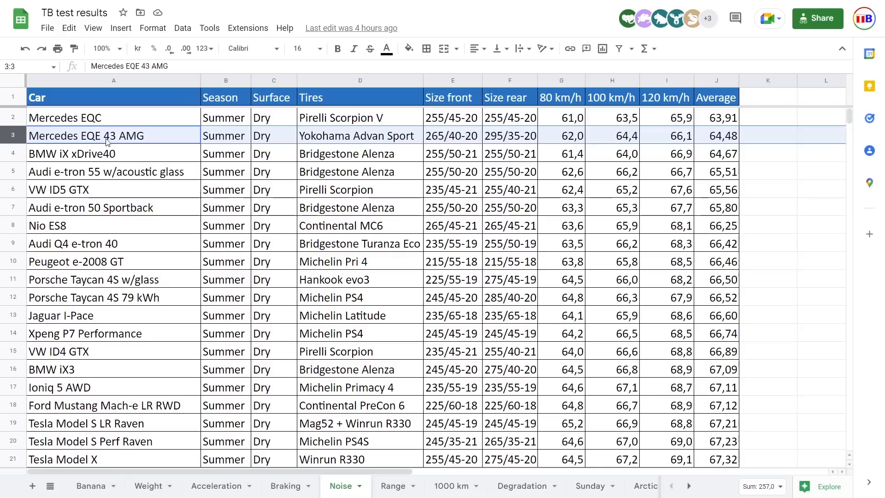
mouse_move(406, 178)
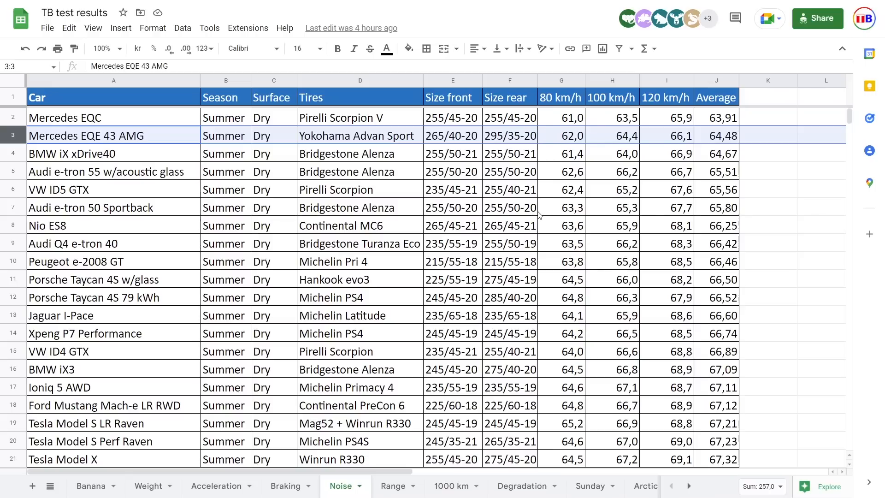
mouse_move(559, 181)
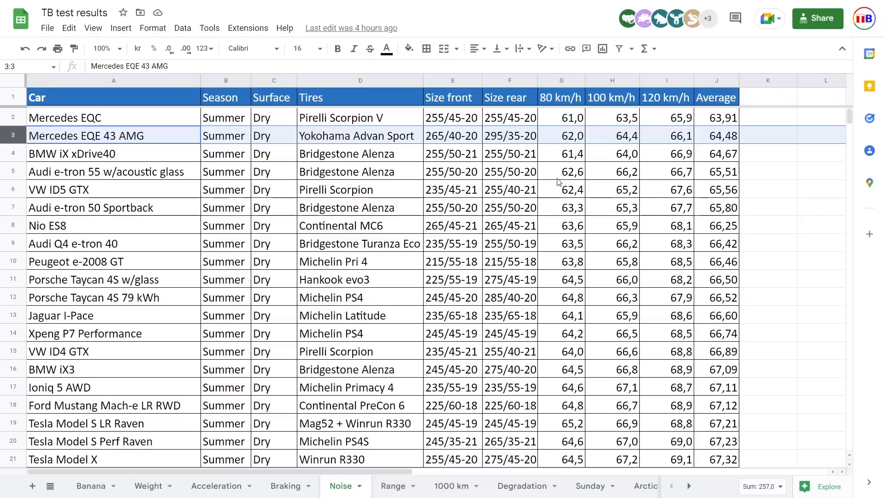